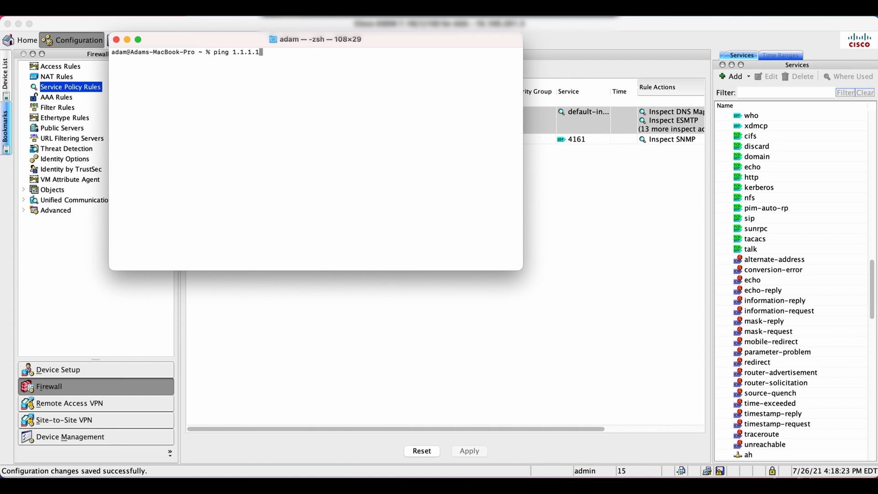
# Run ping 1.1.1.1 and ping6 2620:119:35::35 to show both get no replies through the firewall.
pyautogui.press('Return')
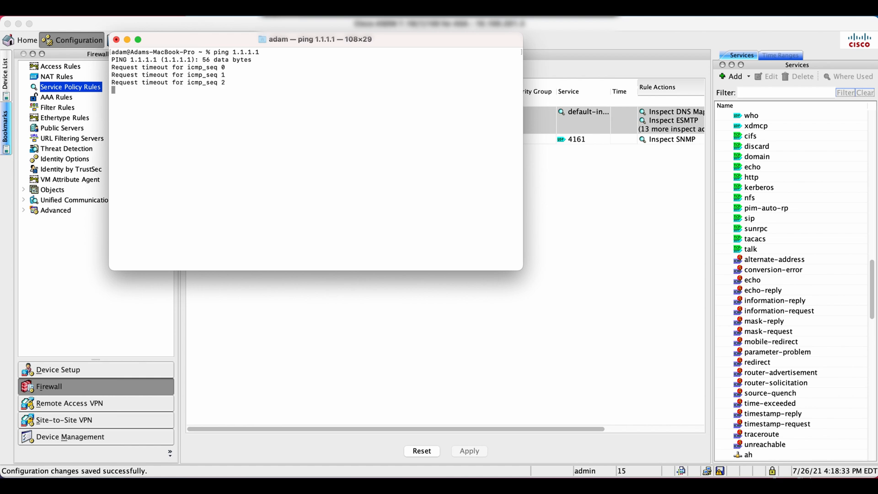
pyautogui.write('ping6 2620:119:35::35')
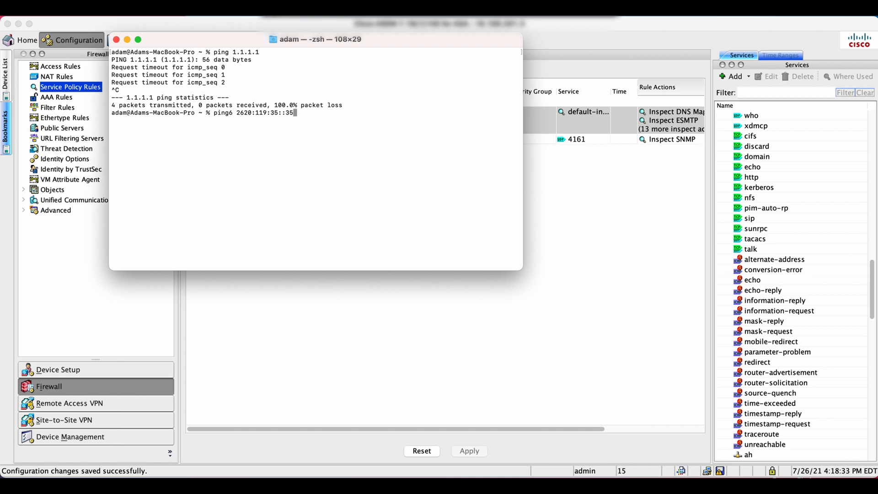
pyautogui.press('Return')
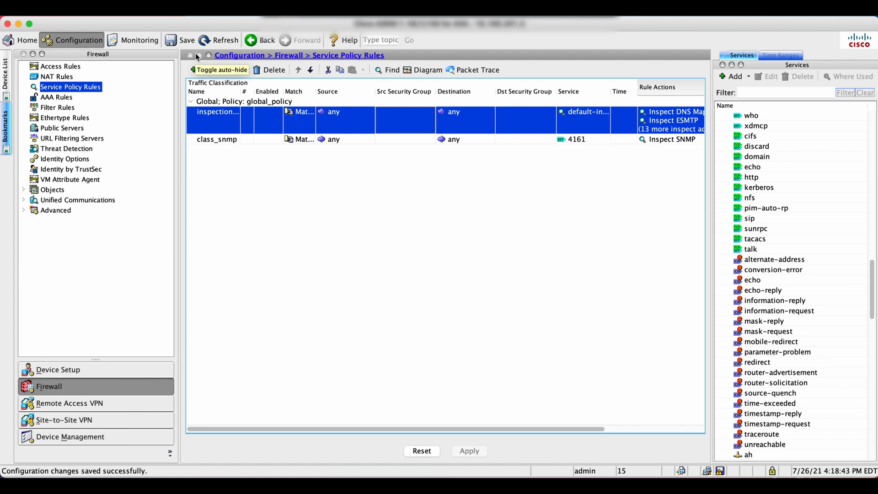
# Open the inspection_default rule under global_policy in Service Policy Rules for editing.
pyautogui.click(220, 69)
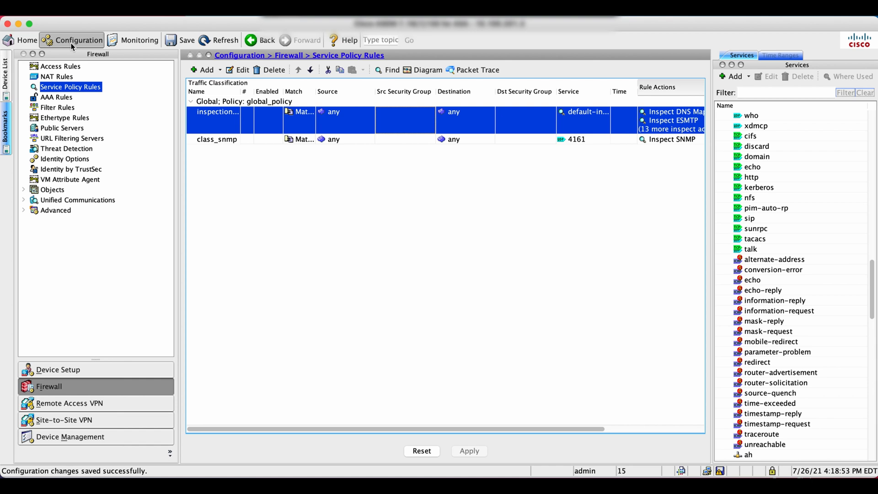
pyautogui.moveTo(61, 309)
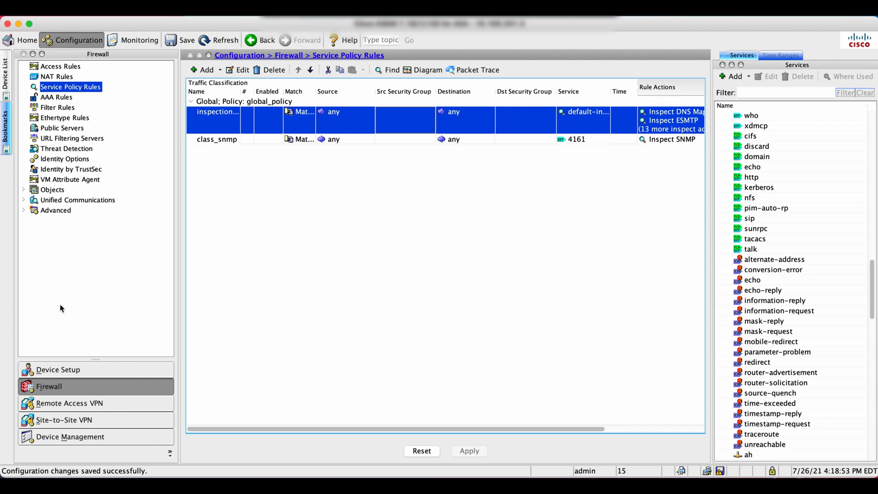
pyautogui.moveTo(69, 97)
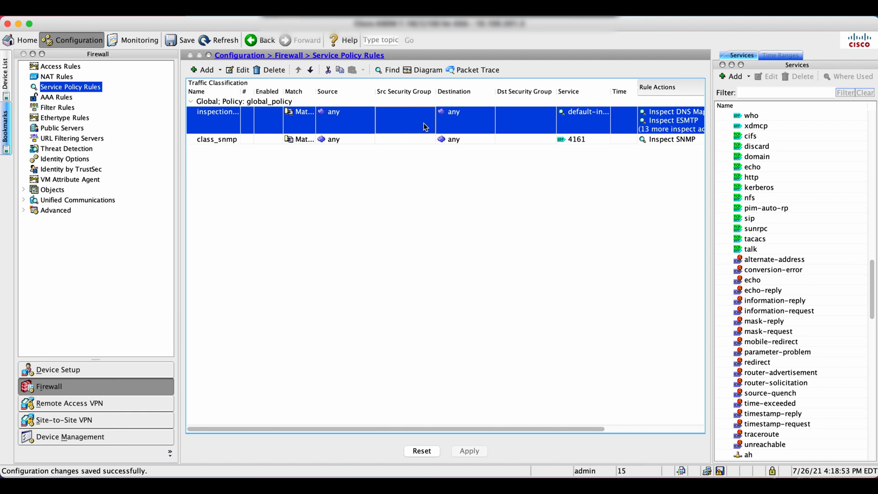
pyautogui.moveTo(263, 110)
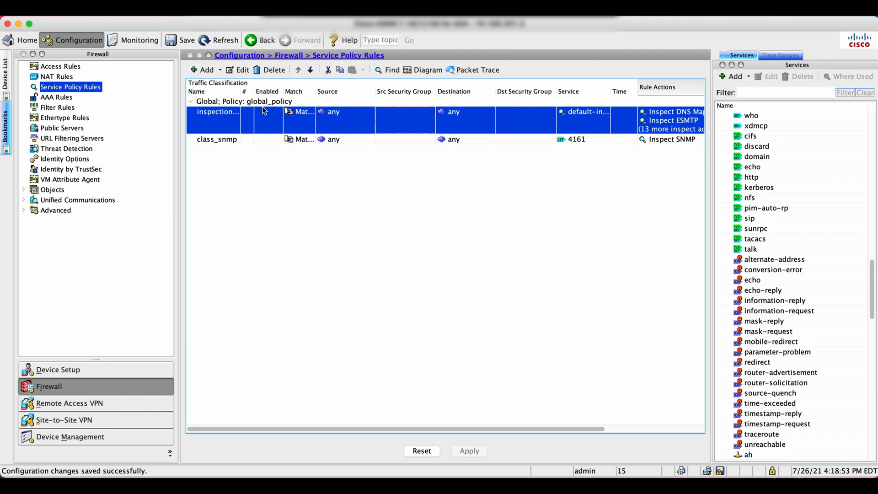
pyautogui.moveTo(388, 121)
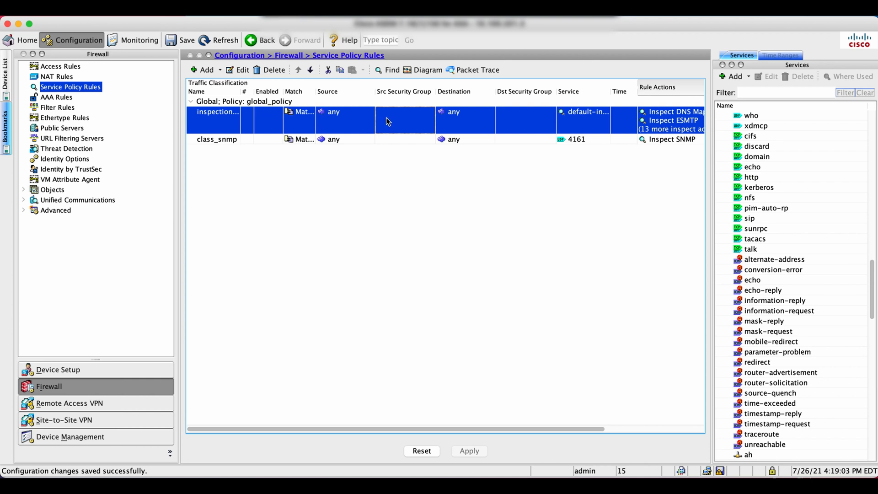
pyautogui.doubleClick(216, 115)
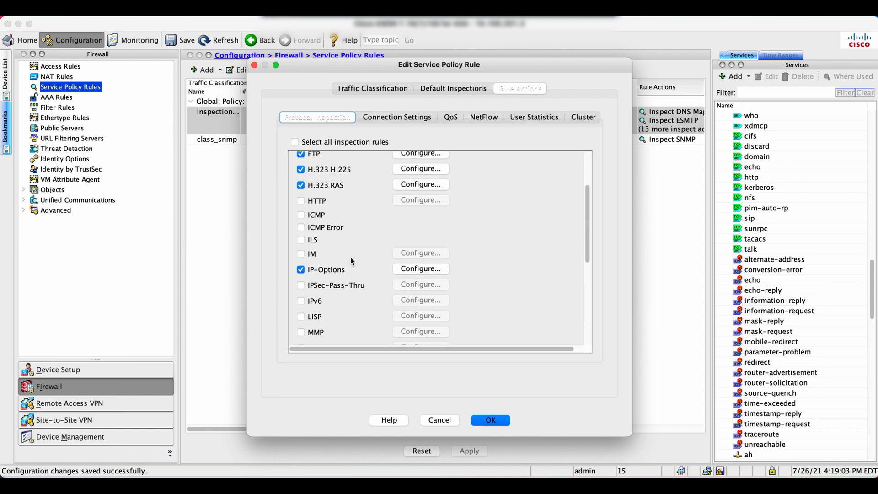
# Enable ICMP on the rule's Protocol Inspection list, confirm it and apply the policy change.
pyautogui.click(300, 214)
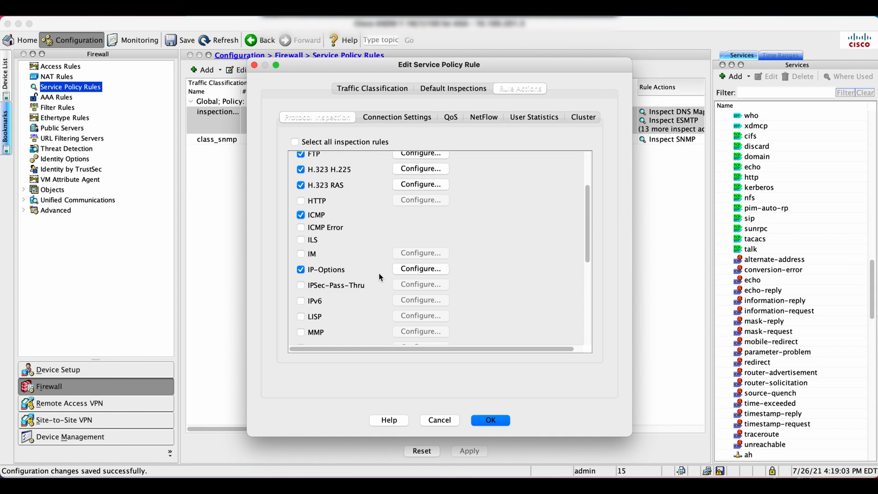
pyautogui.click(489, 419)
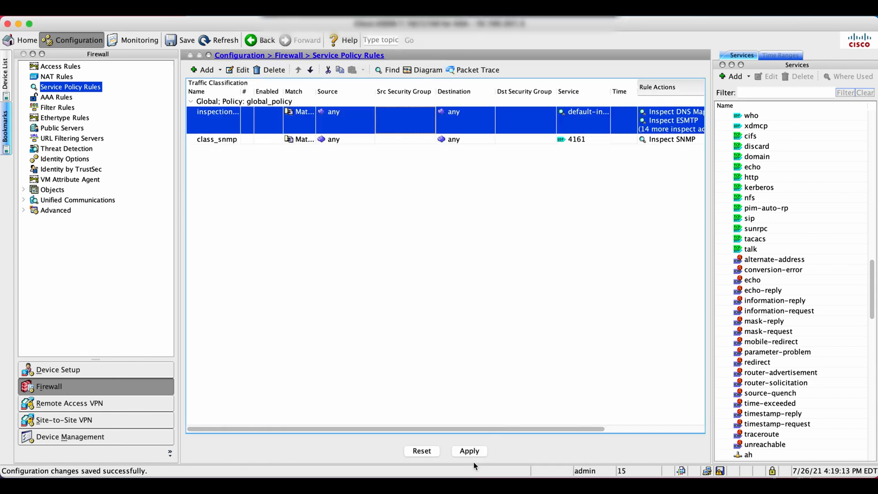
pyautogui.click(469, 451)
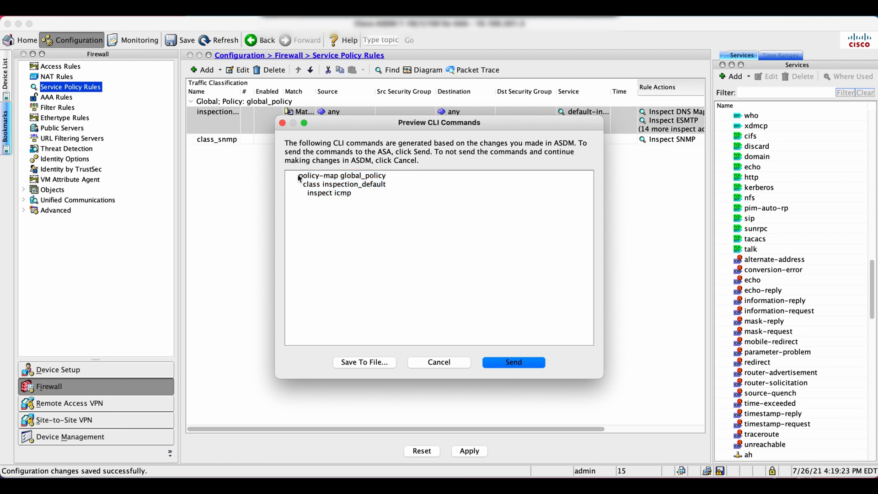
pyautogui.moveTo(324, 182)
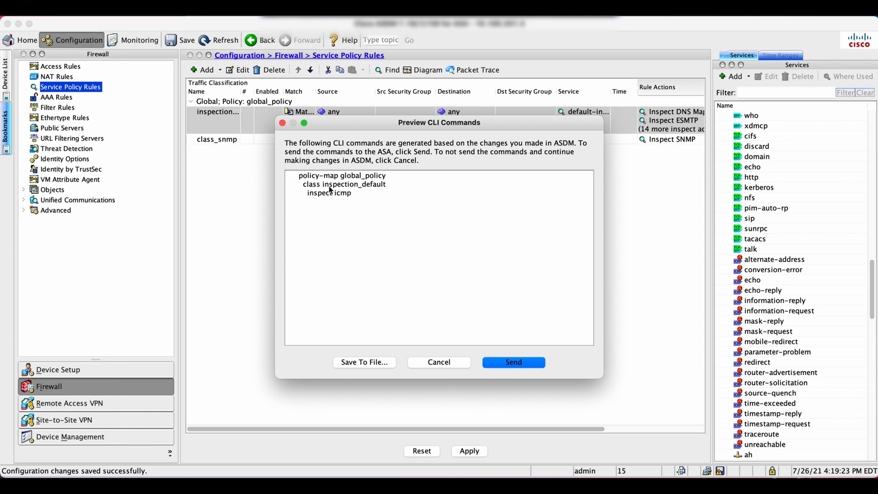
pyautogui.moveTo(379, 193)
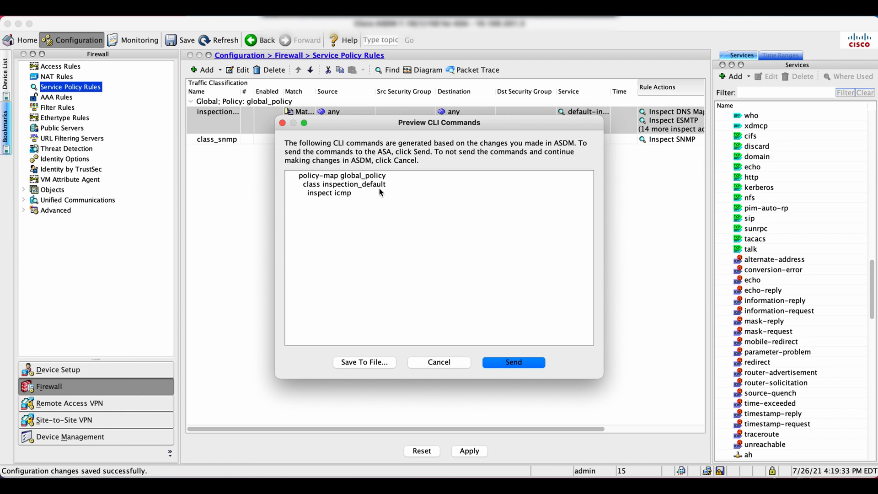
pyautogui.moveTo(343, 200)
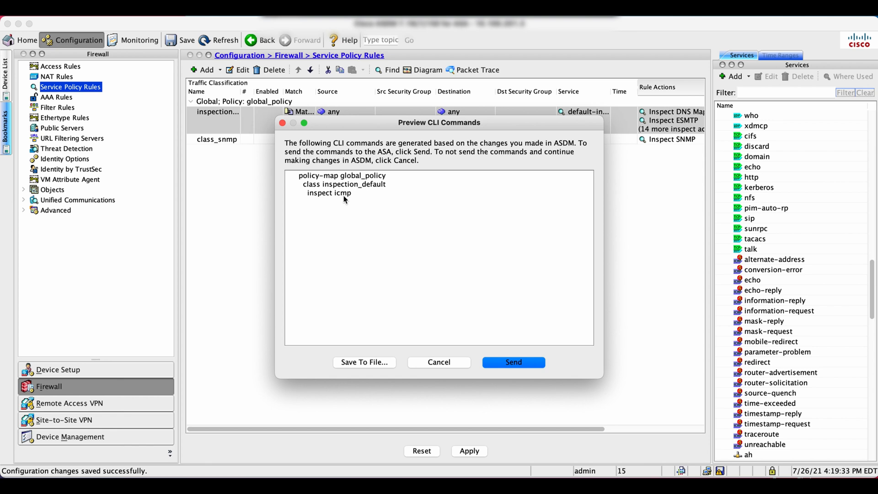
# Send the previewed 'inspect icmp' commands for global_policy to the ASA.
pyautogui.click(512, 362)
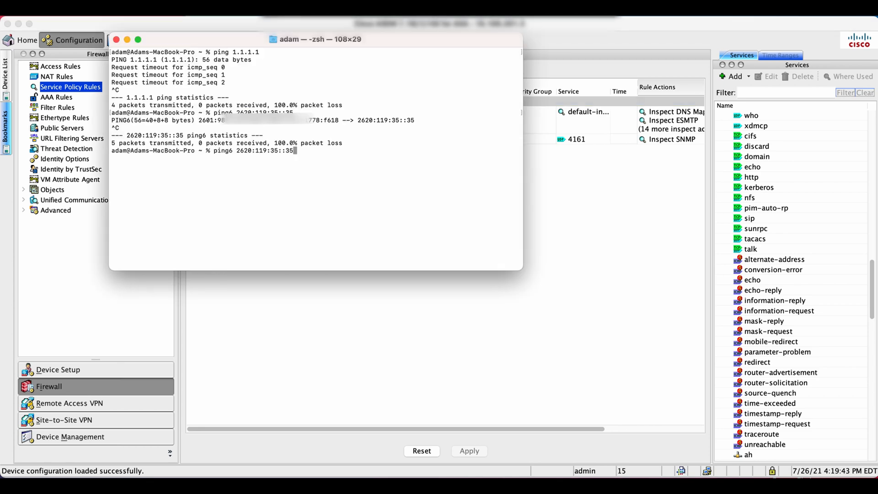
# Rerun ping6 2620:119:35::35 to confirm replies, then prepare ping 1.1.1.1.
pyautogui.press('Return')
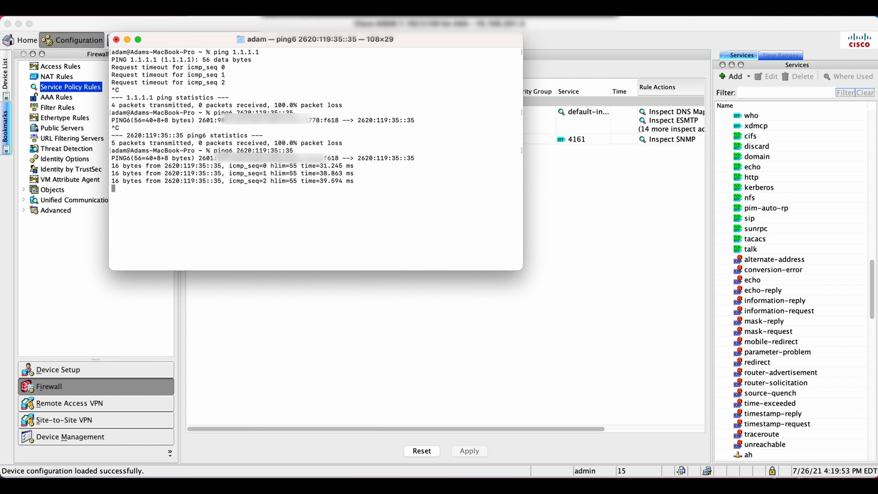
pyautogui.write('ping 1.1.1.1')
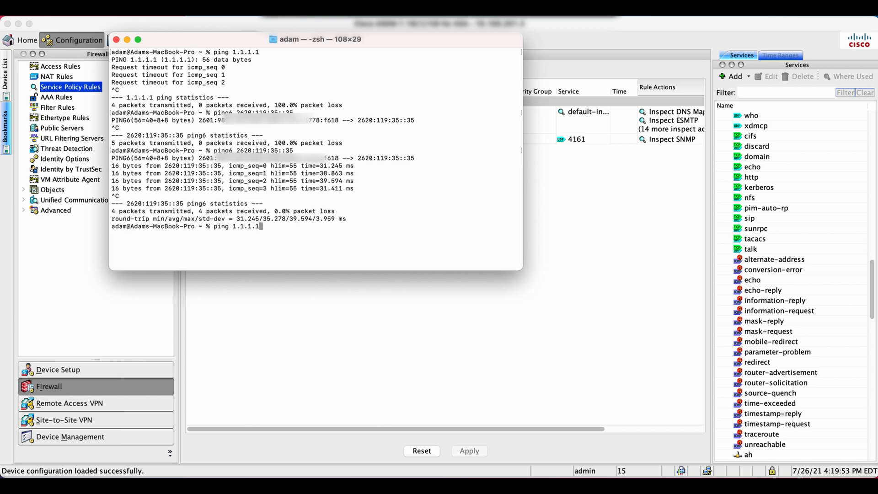